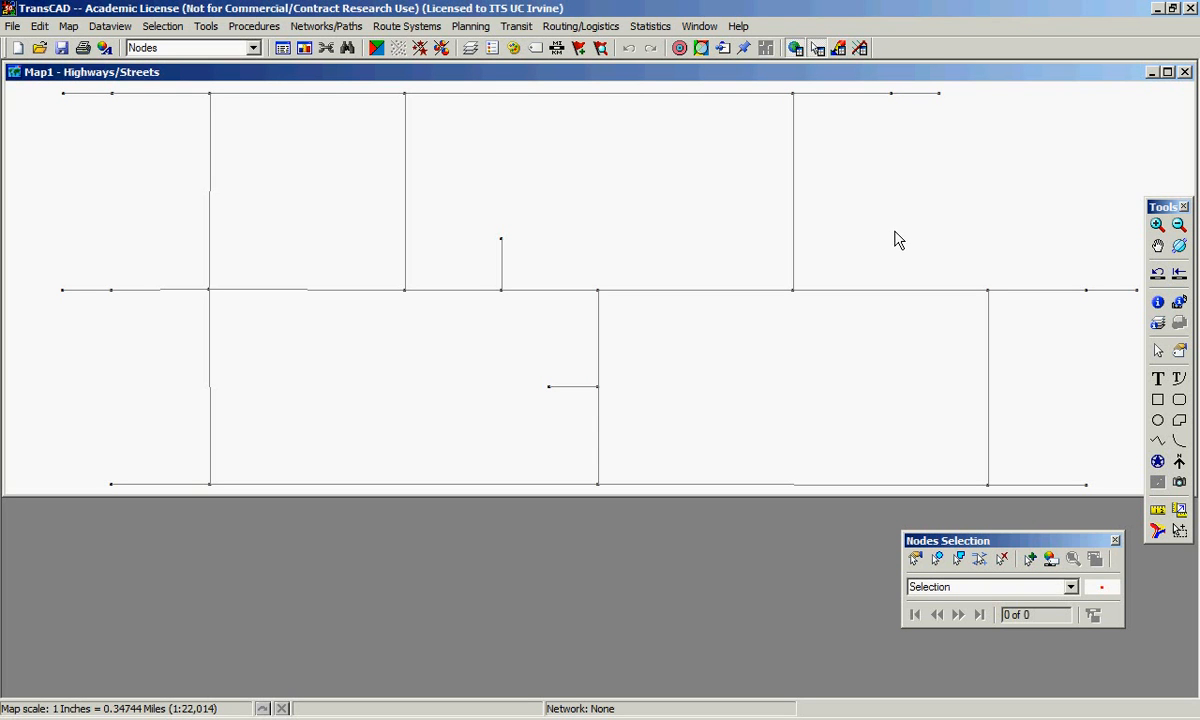
mouse_move(572, 8)
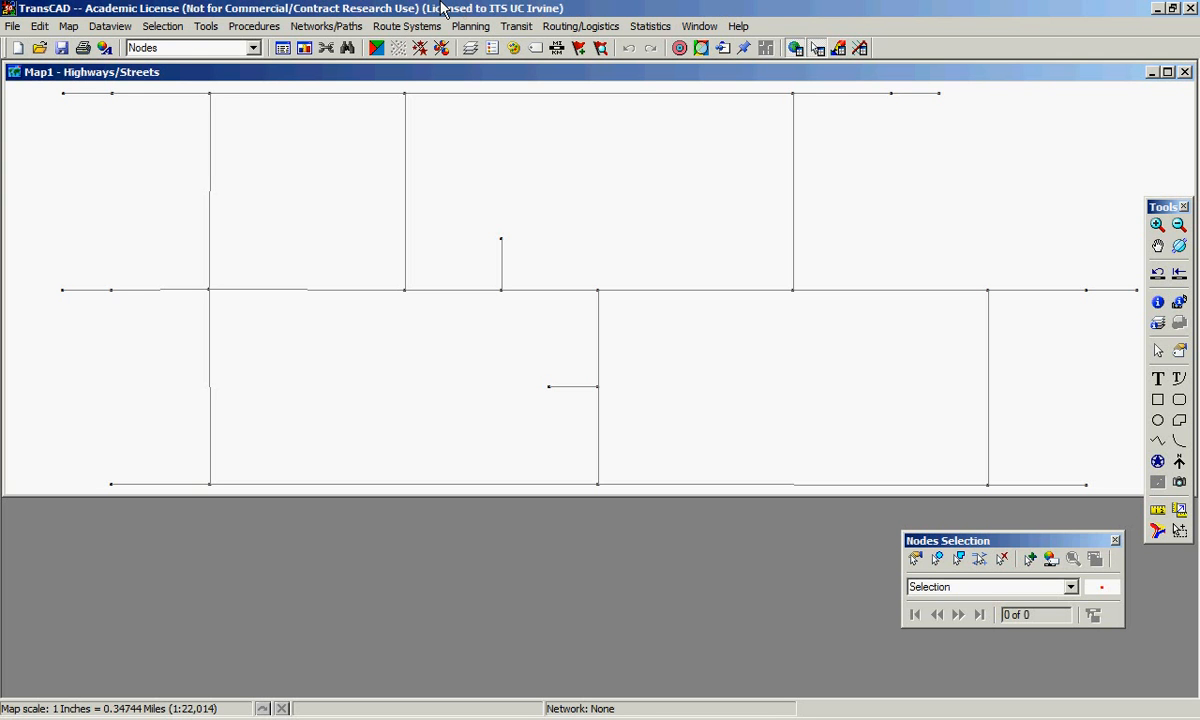
Make Highways/Streets the working layer from the toolbar layer dropdown
left_click(252, 48)
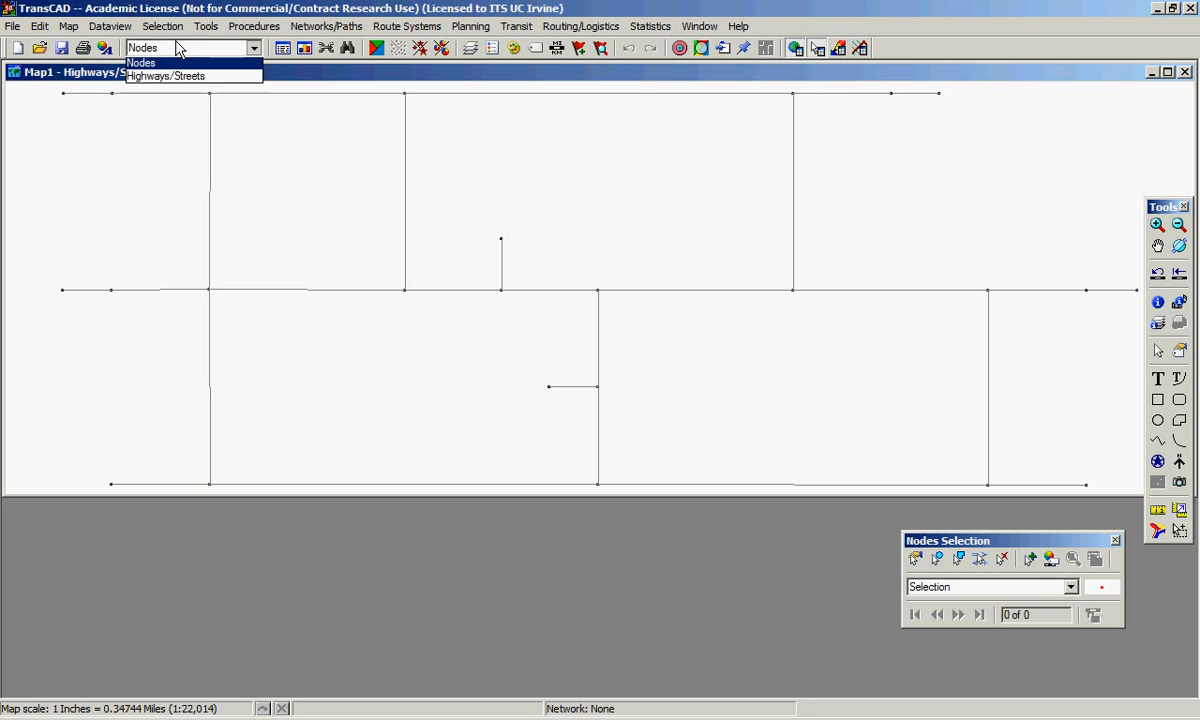
left_click(164, 76)
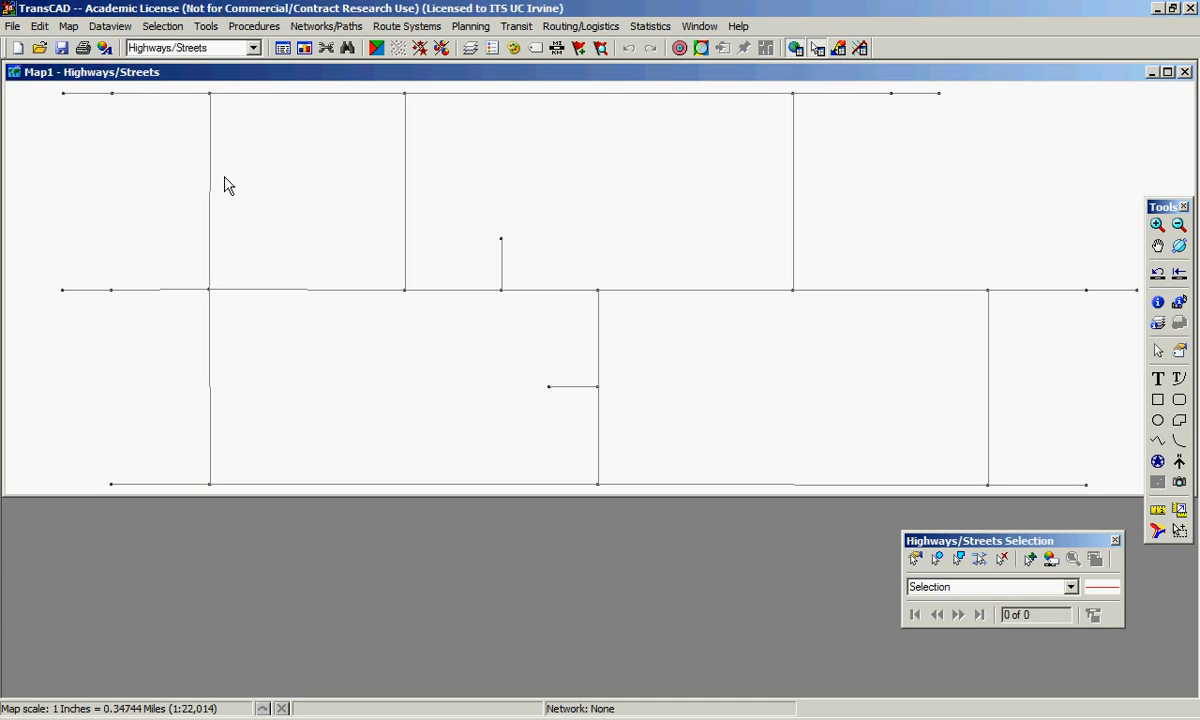
Add a new field named AB_TTime to the Highways/Streets table via Modify Table
left_click(110, 26)
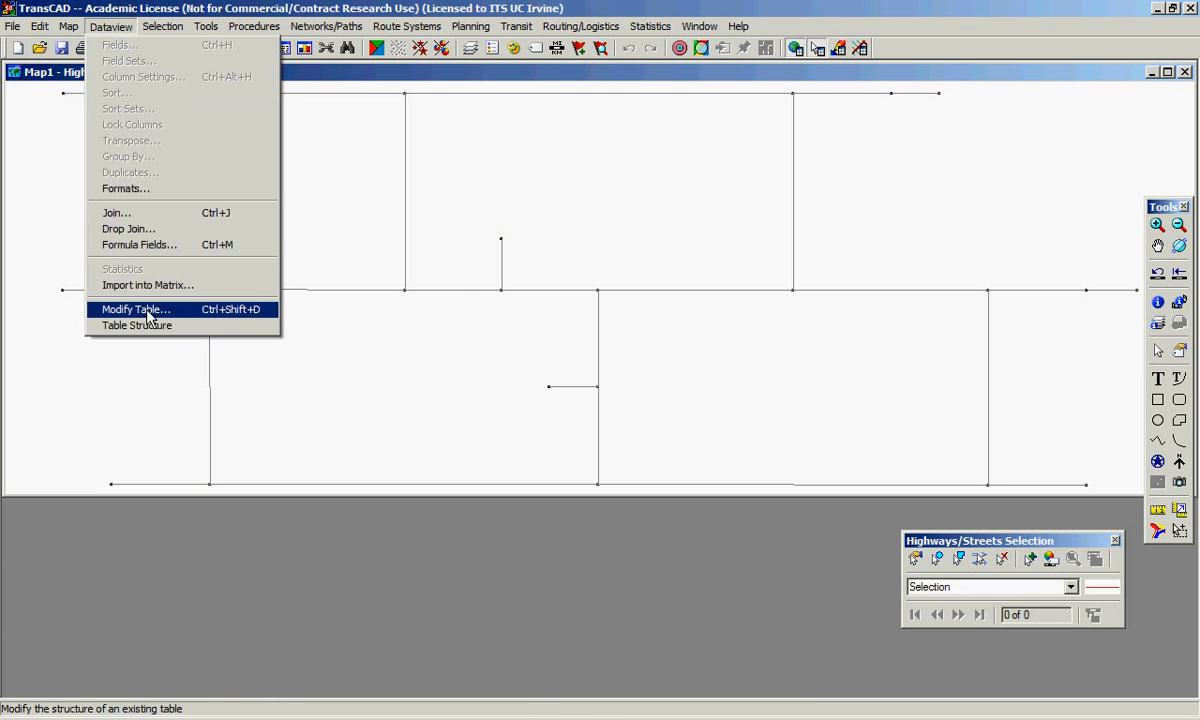
left_click(136, 308)
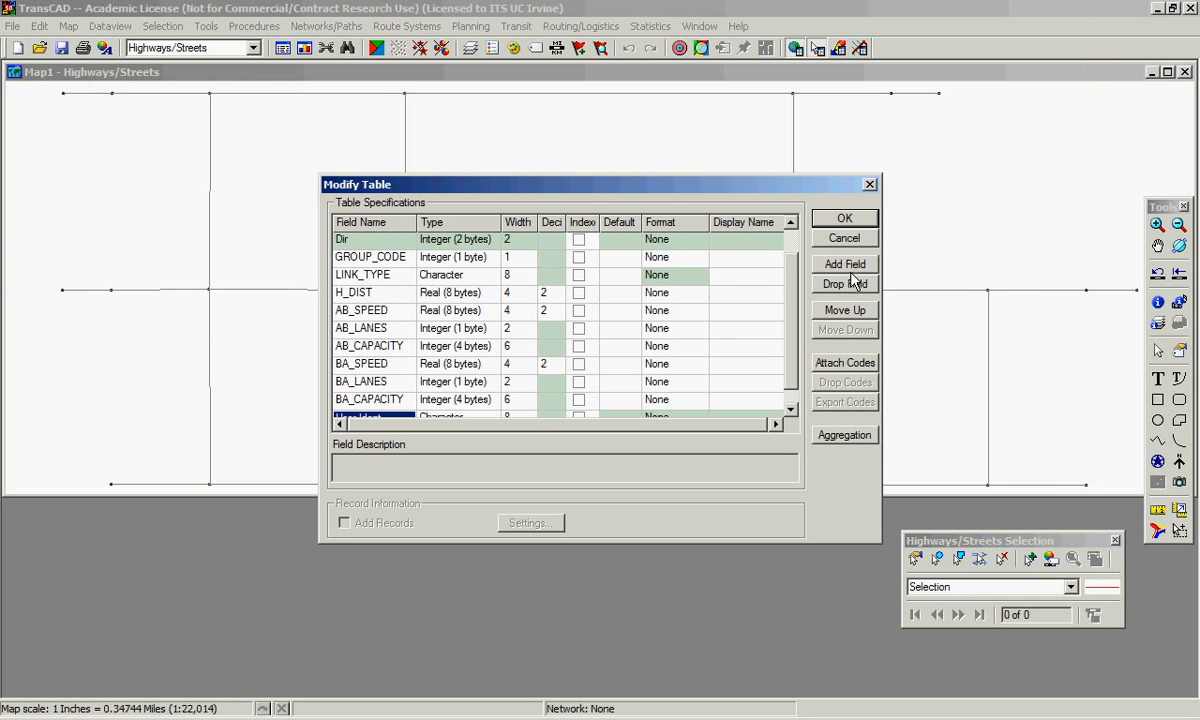
left_click(844, 264)
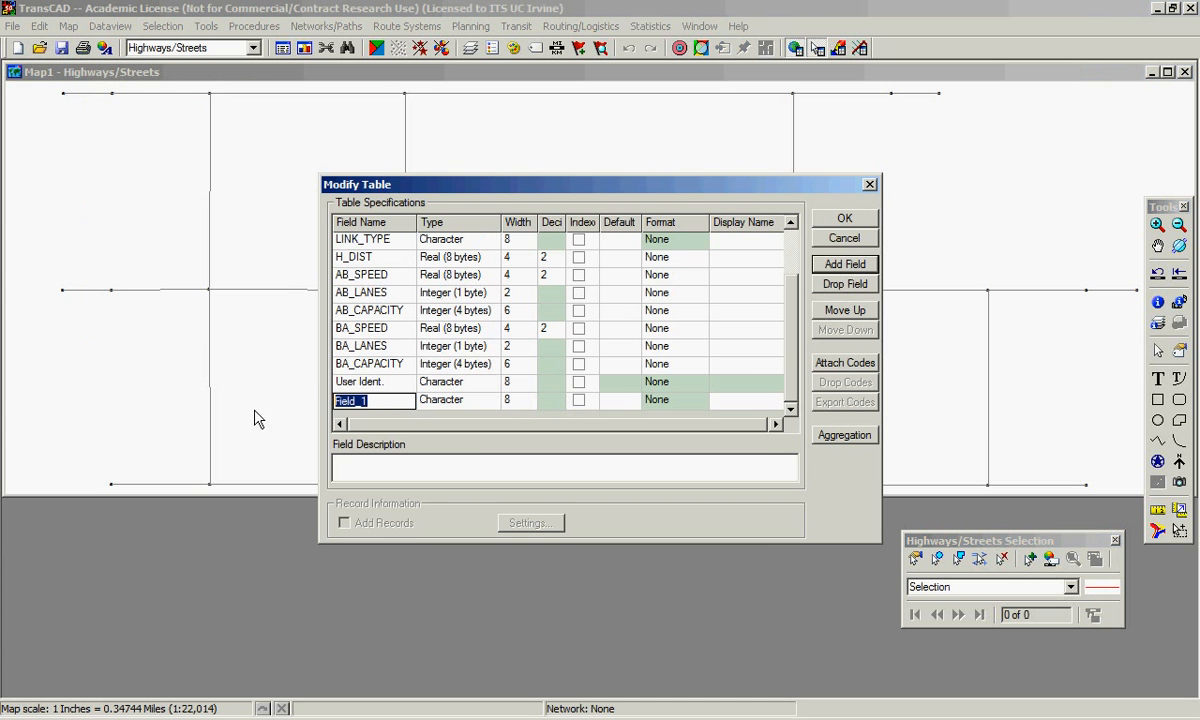
type("AB_TTime")
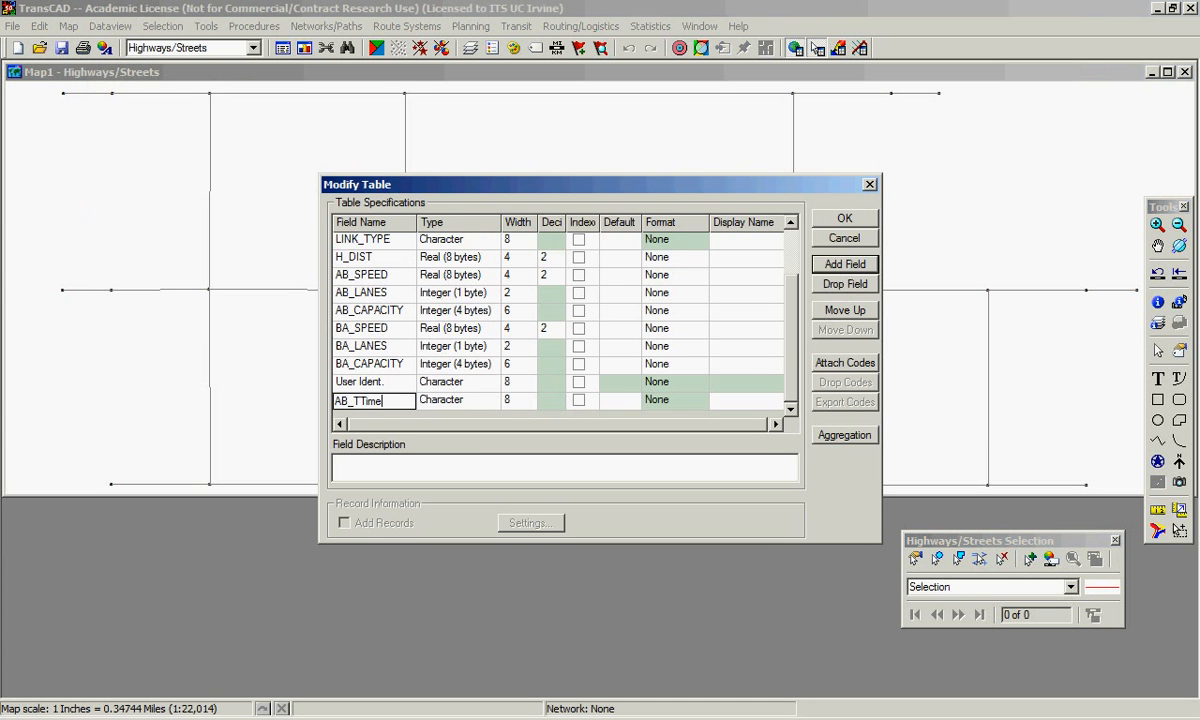
Add a second real field BA_TTime and confirm the new table structure
left_click(844, 264)
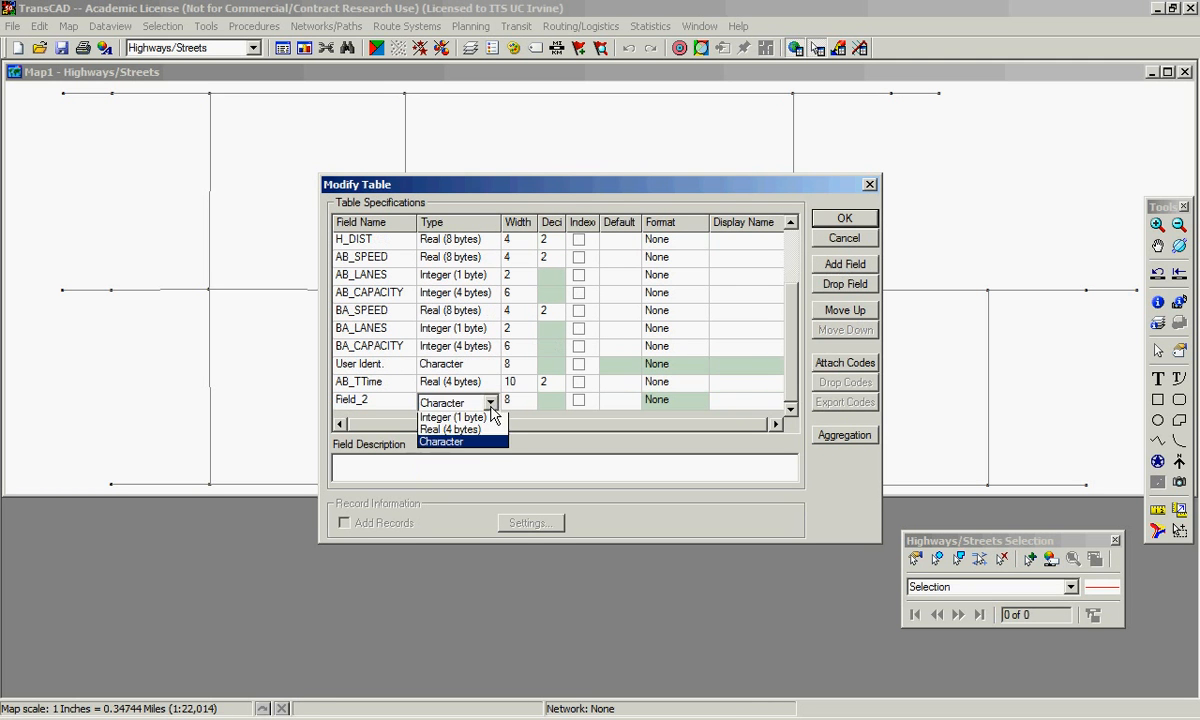
left_click(450, 428)
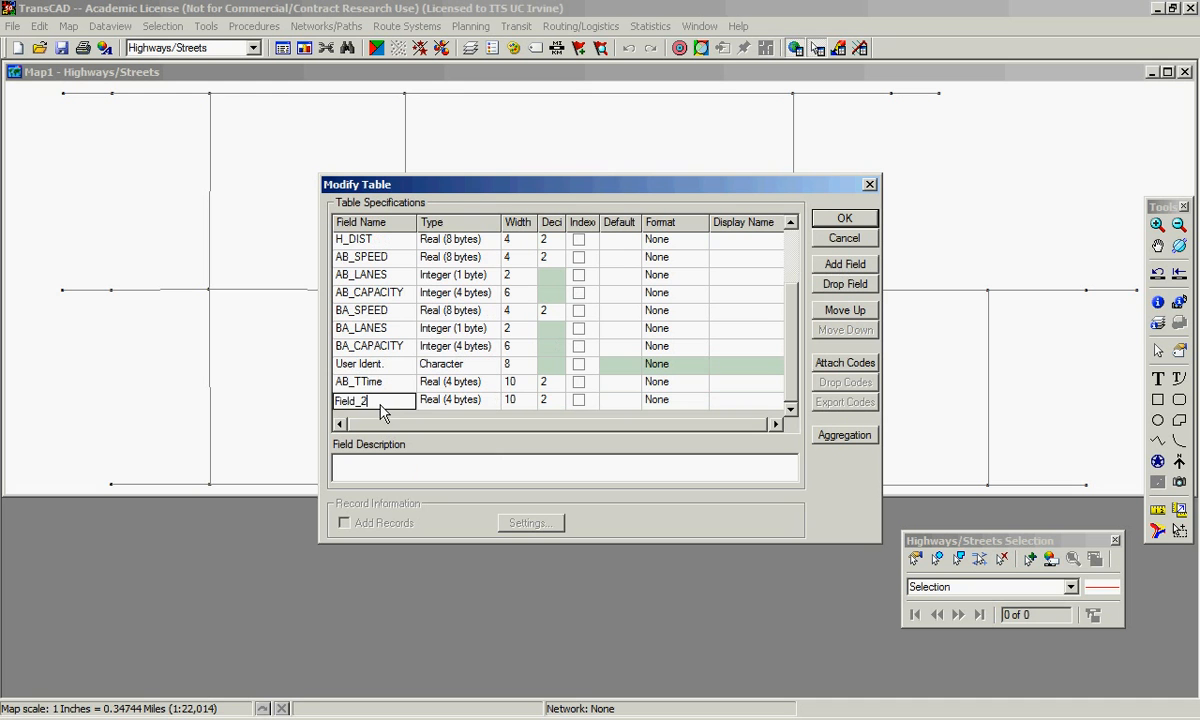
type("BA_T")
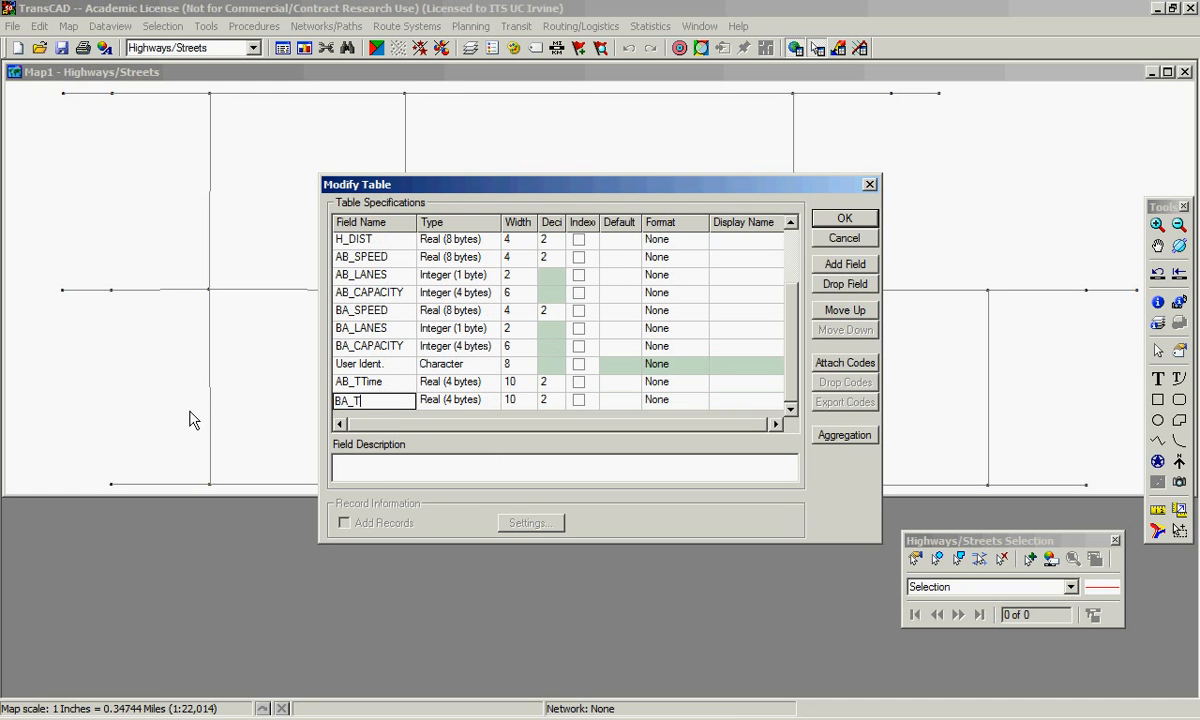
type("ime")
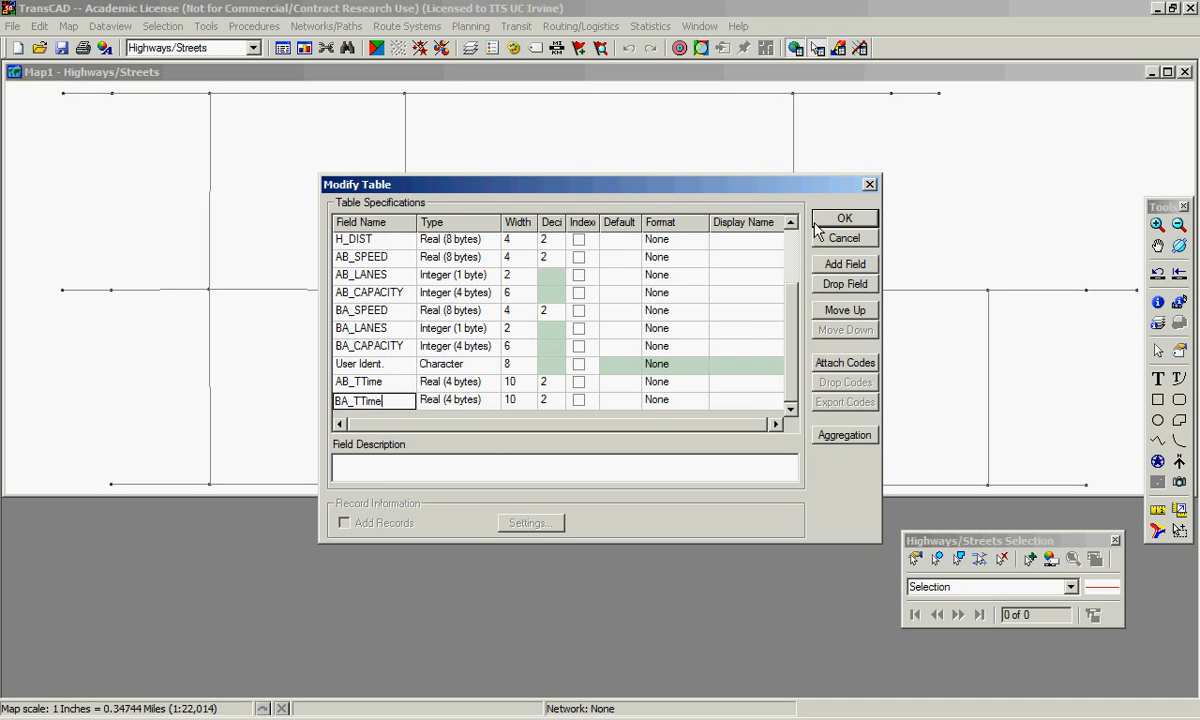
left_click(844, 218)
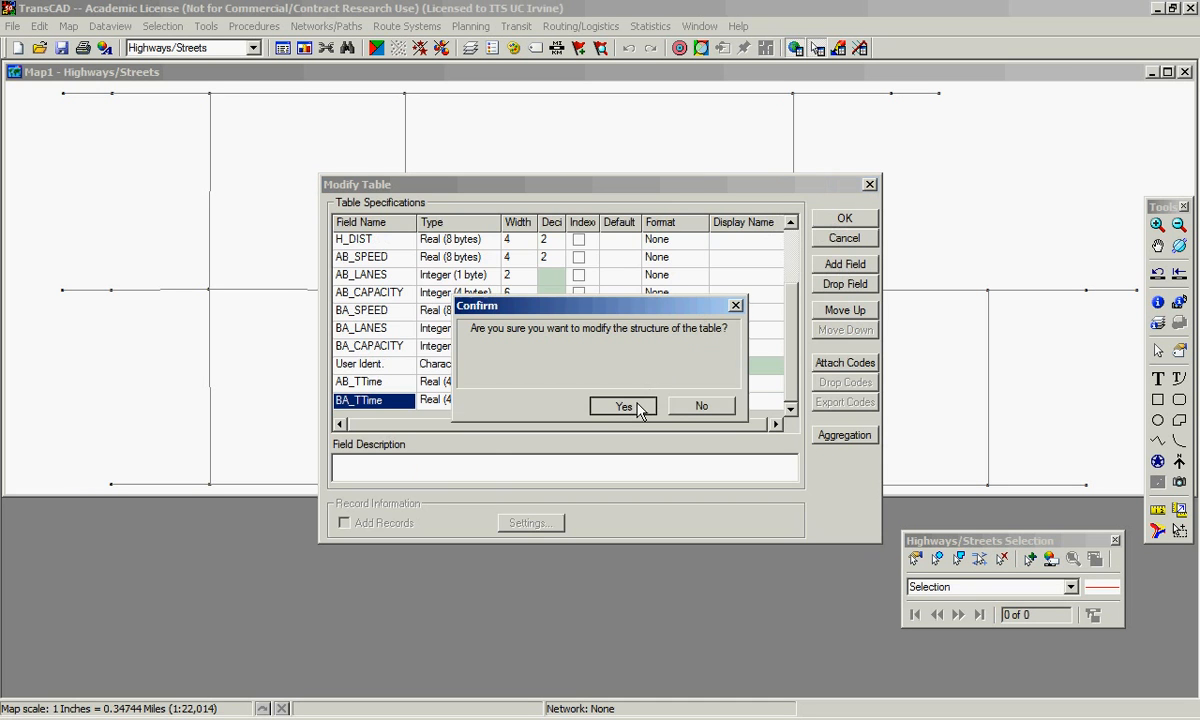
left_click(624, 404)
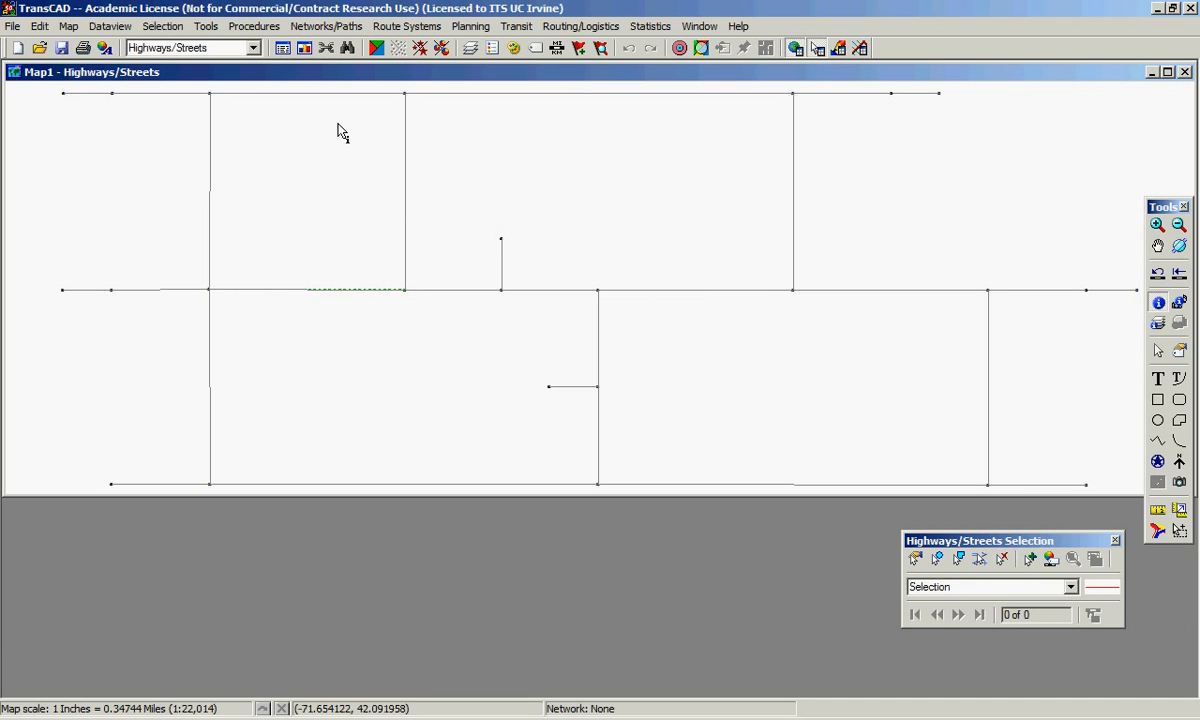
mouse_move(284, 48)
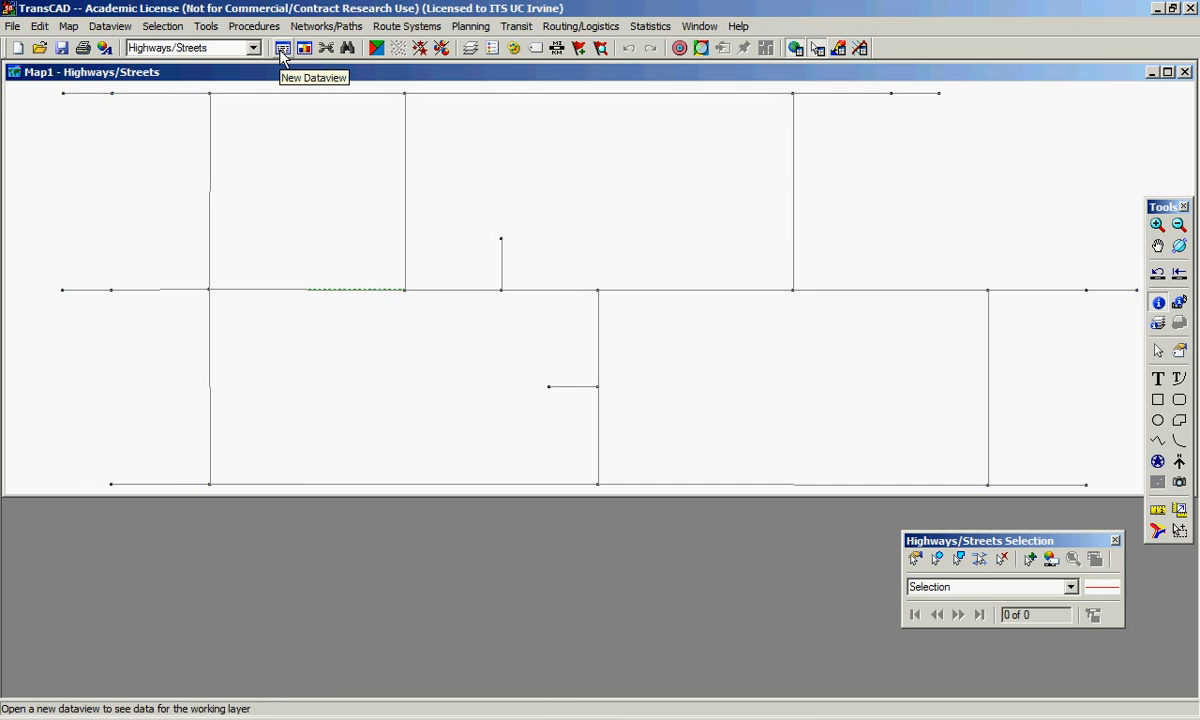
Show the Highways/Streets records in a new dataview
left_click(284, 48)
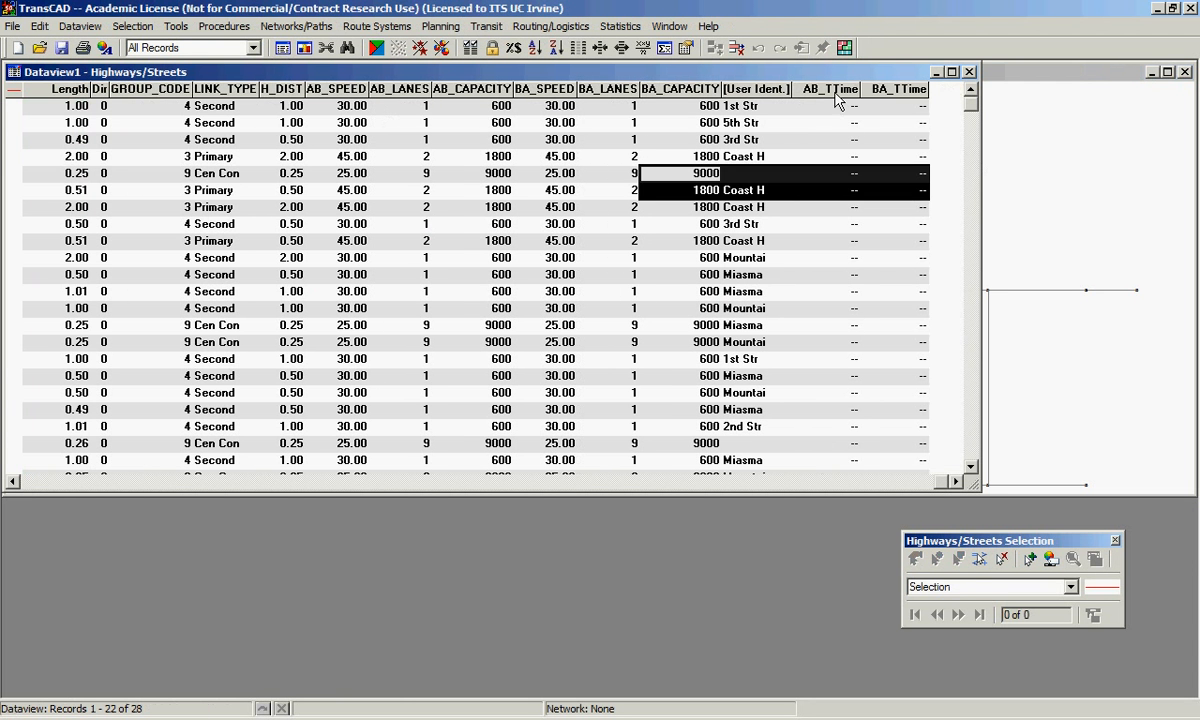
Fill AB_TTime with the formula H_DIST/ AB_SPEED*60, giving values like 2.00, 1.00, 0.60
left_click(828, 88)
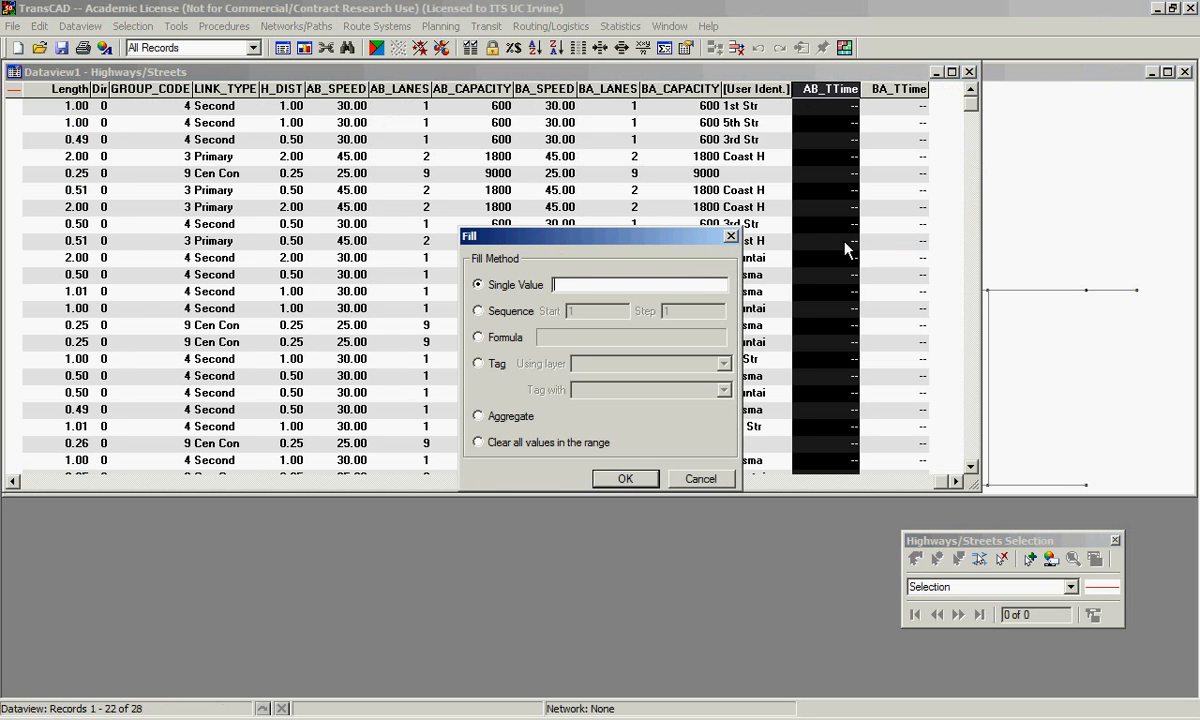
left_click(478, 336)
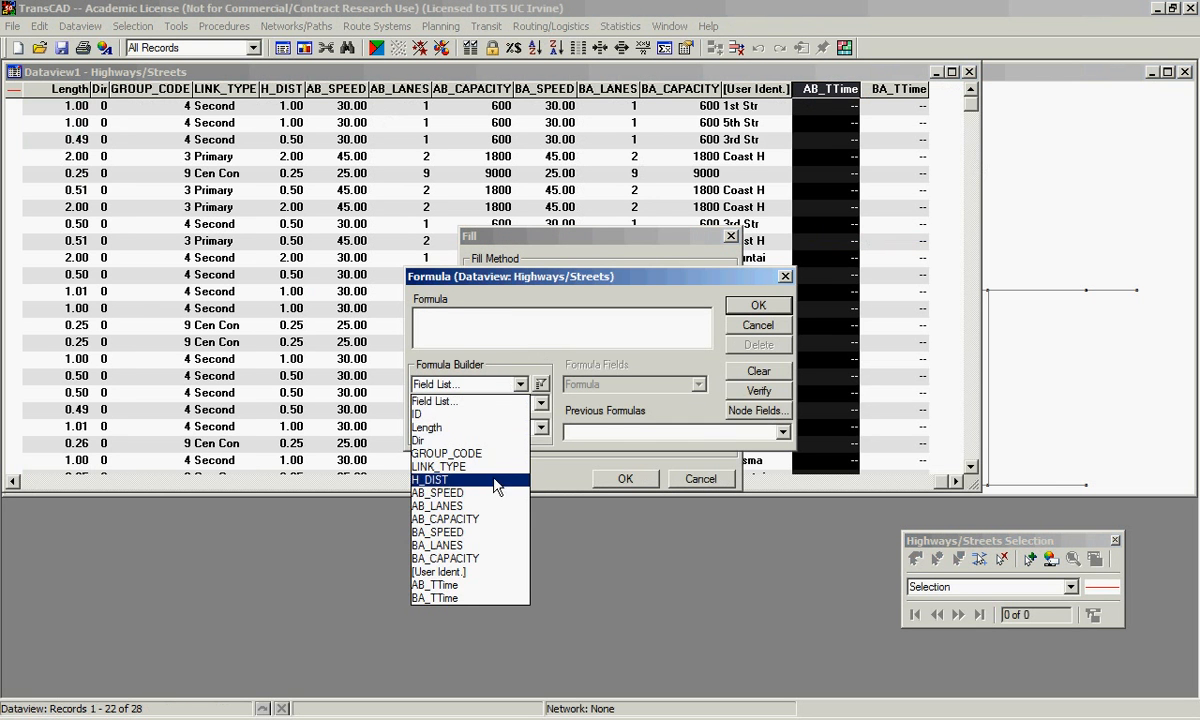
left_click(430, 480)
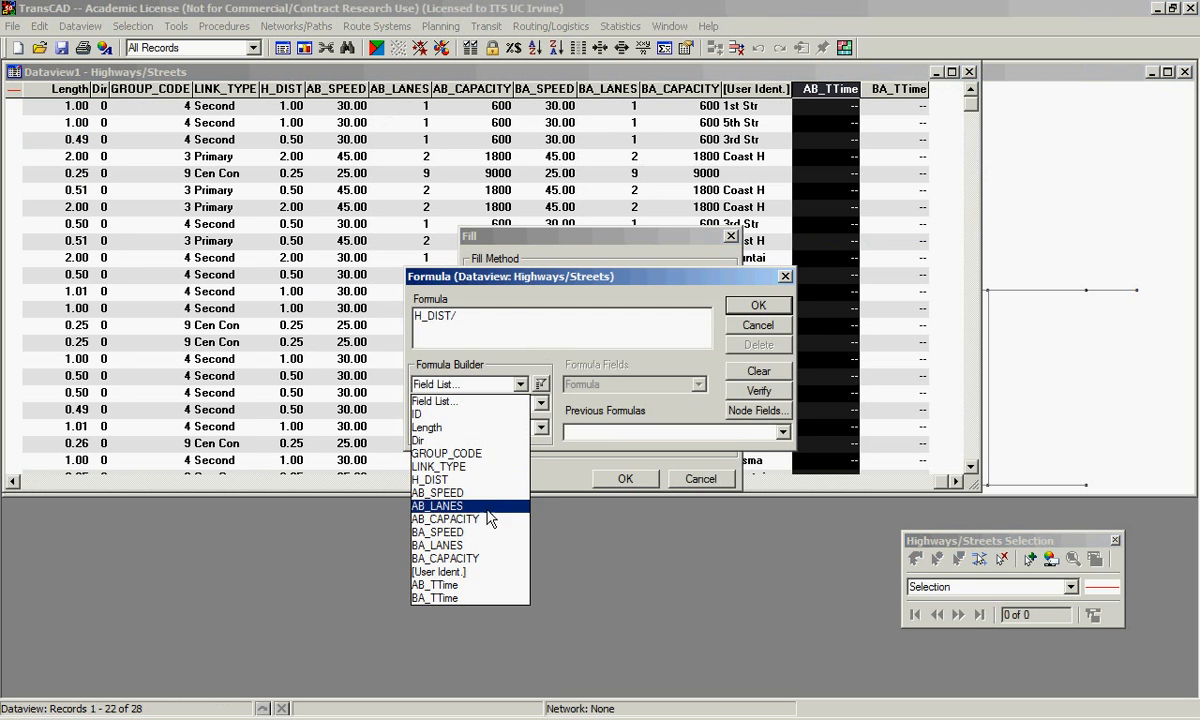
left_click(436, 504)
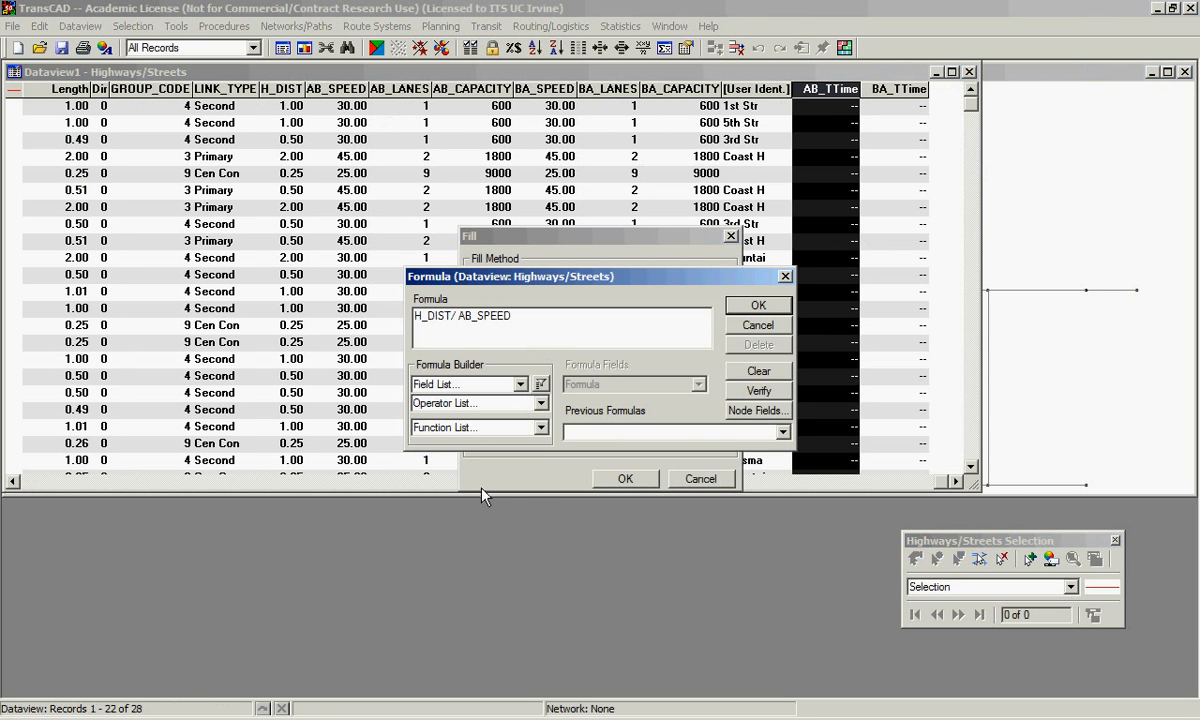
type("*60")
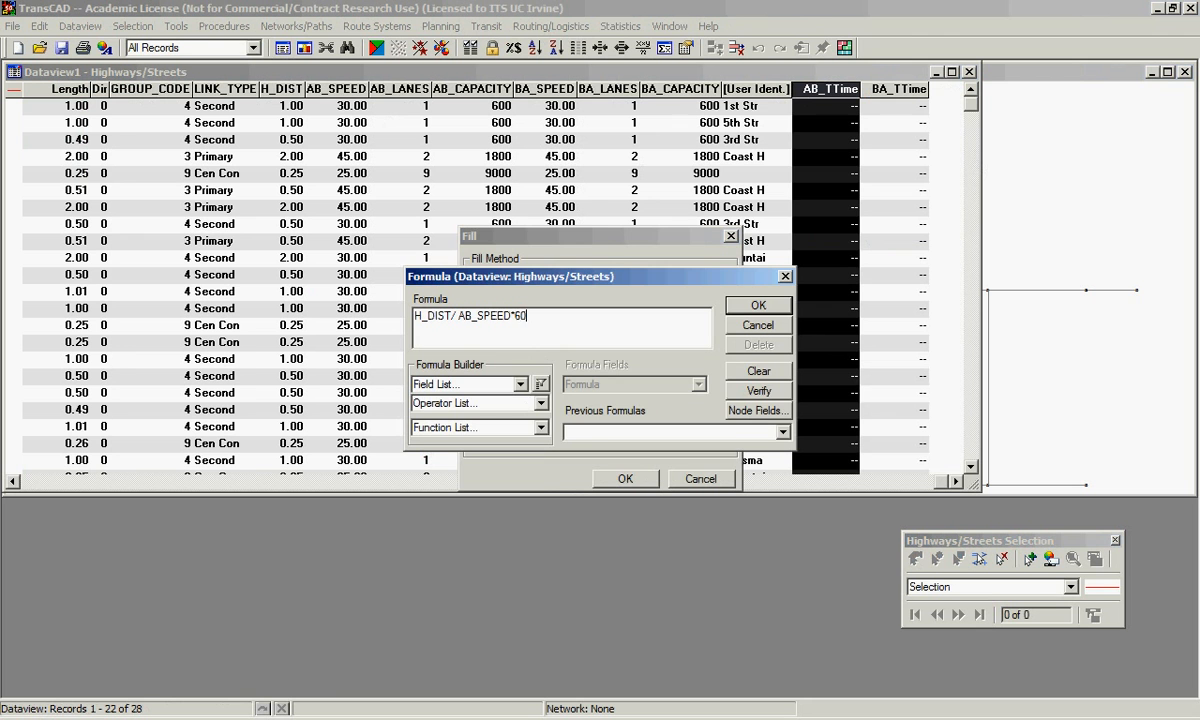
left_click(758, 304)
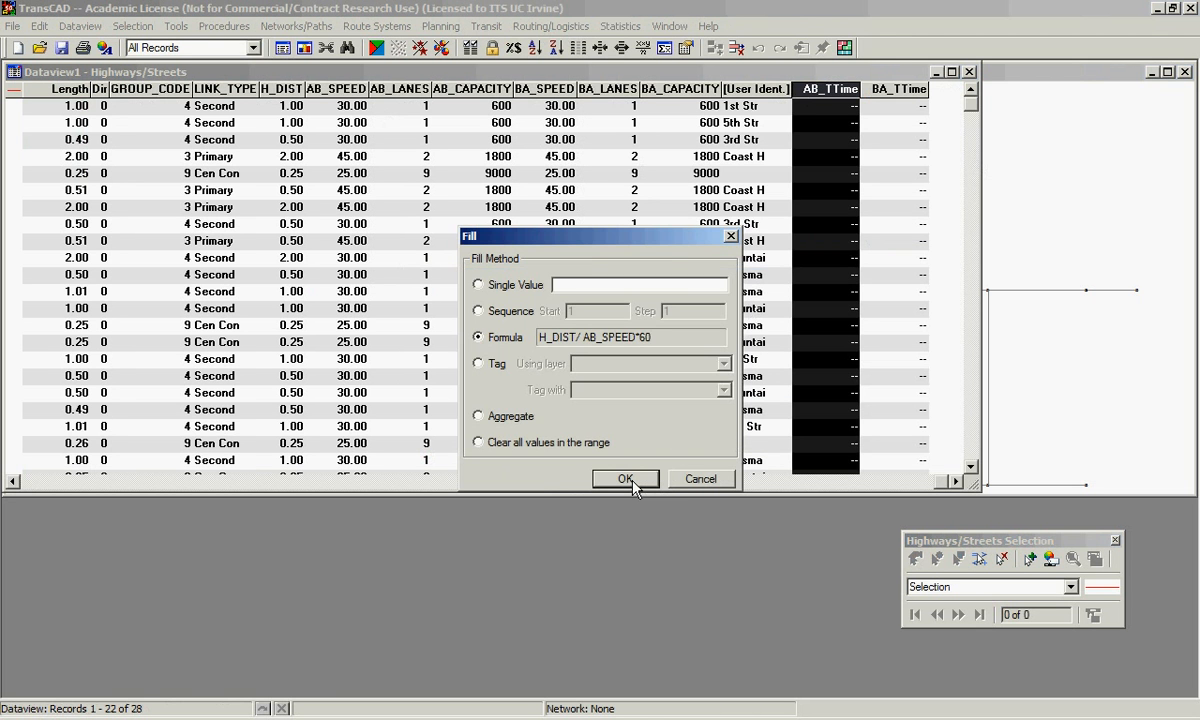
left_click(624, 478)
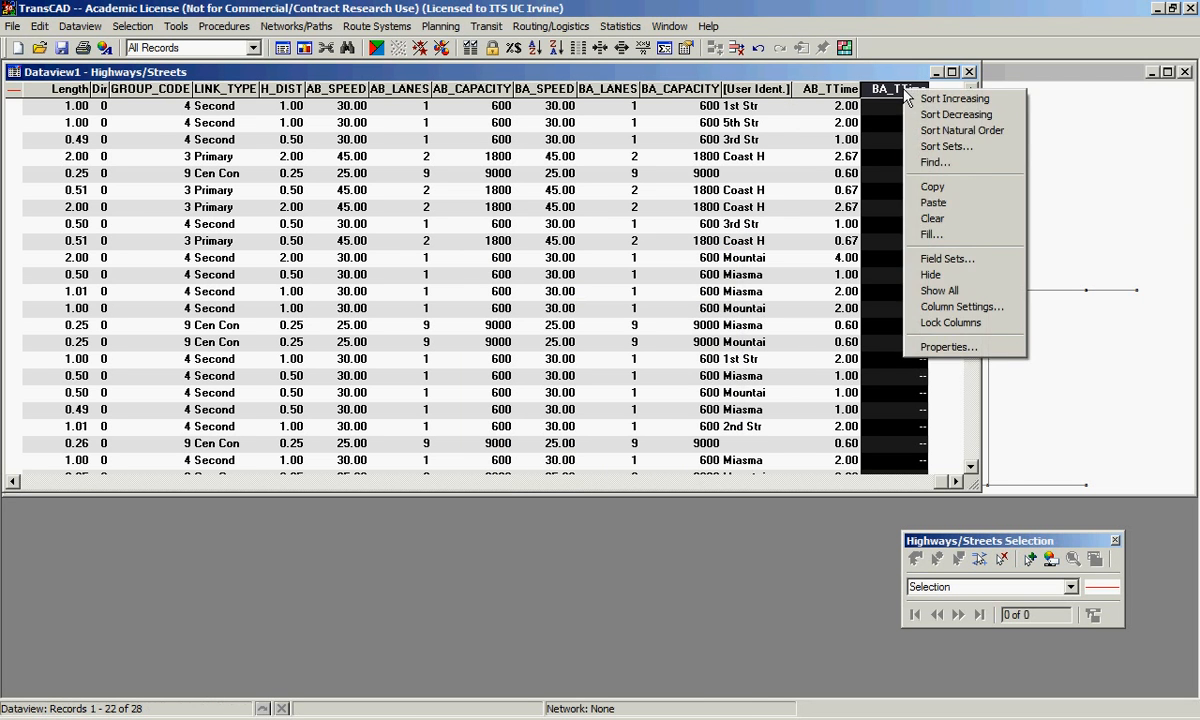
Fill BA_TTime with the formula H_DIST/ BA_SPEED*60
left_click(932, 234)
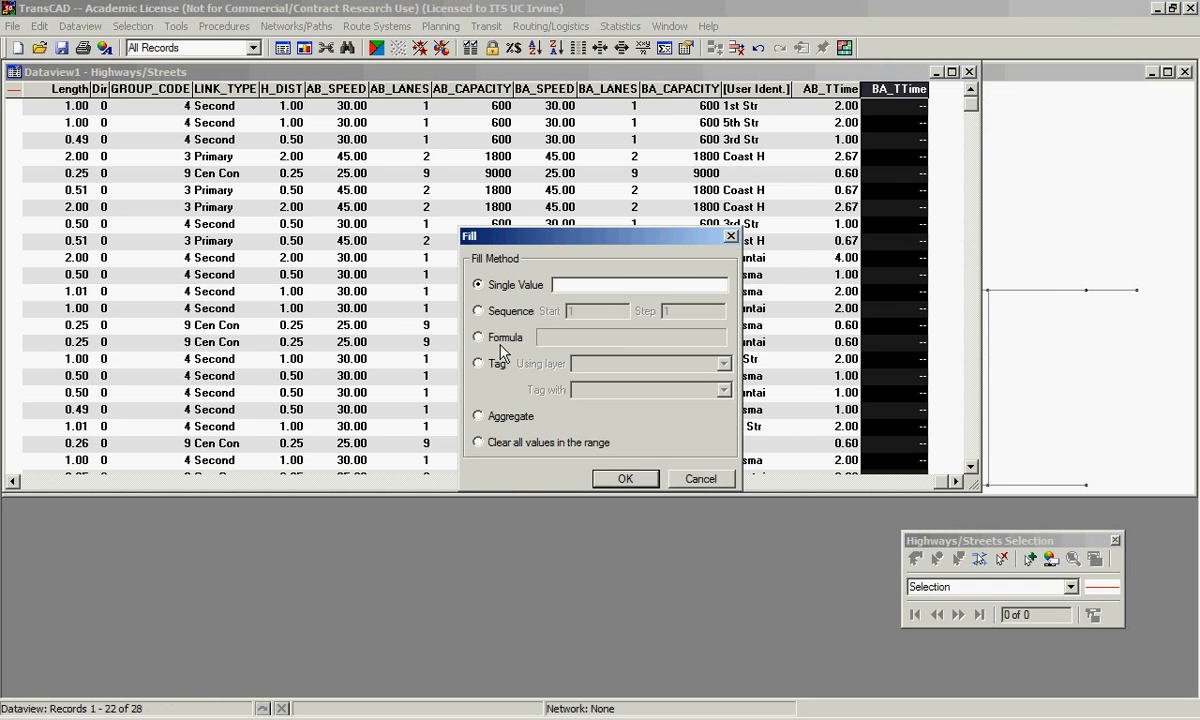
left_click(478, 336)
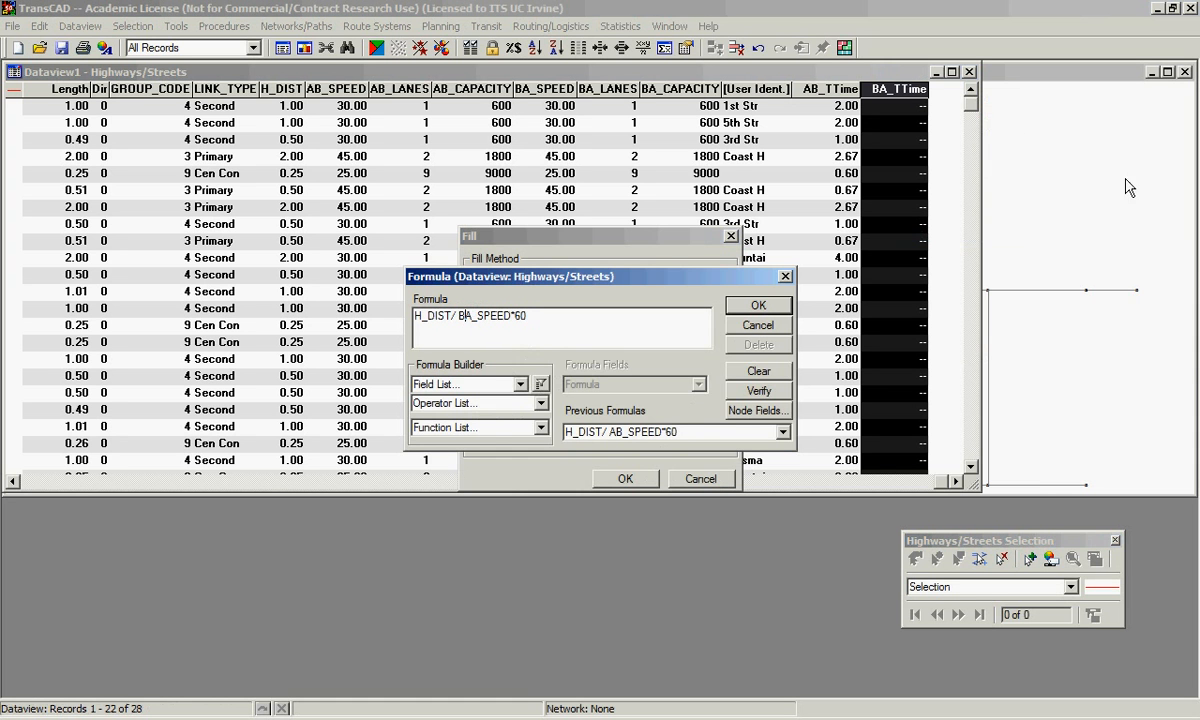
left_click(758, 304)
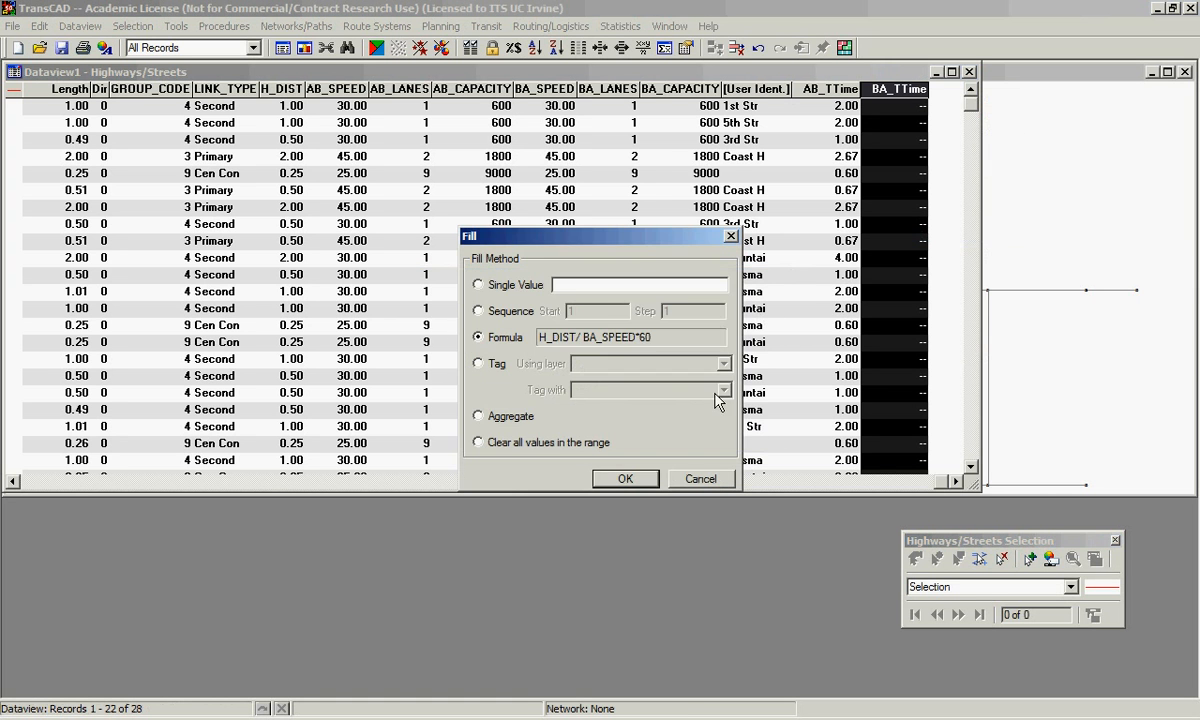
left_click(624, 478)
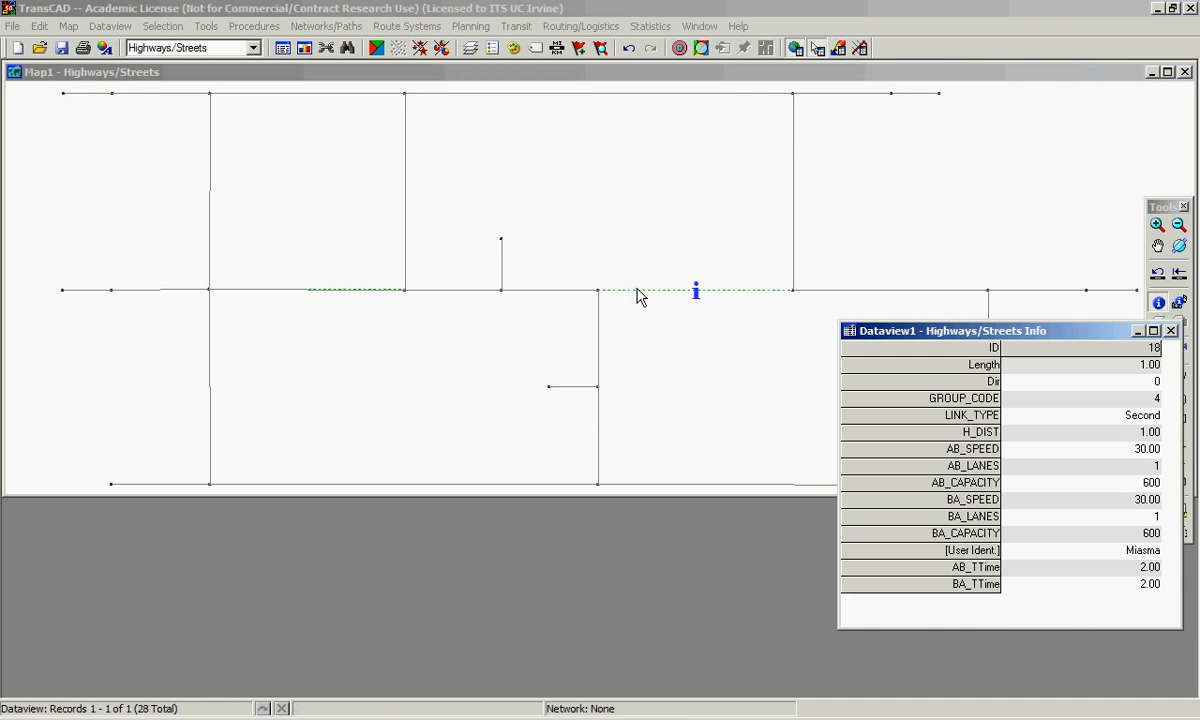
Inspect one street link's Info window showing AB_TTime and BA_TTime of 2.00
left_click(1100, 568)
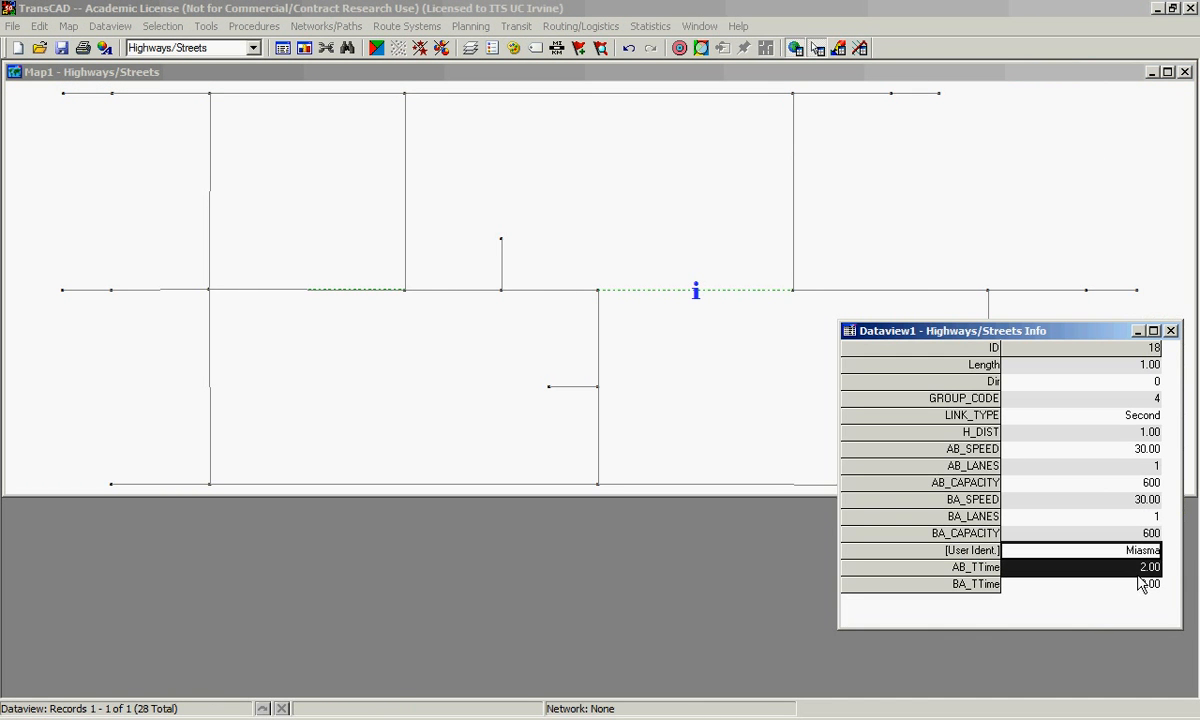